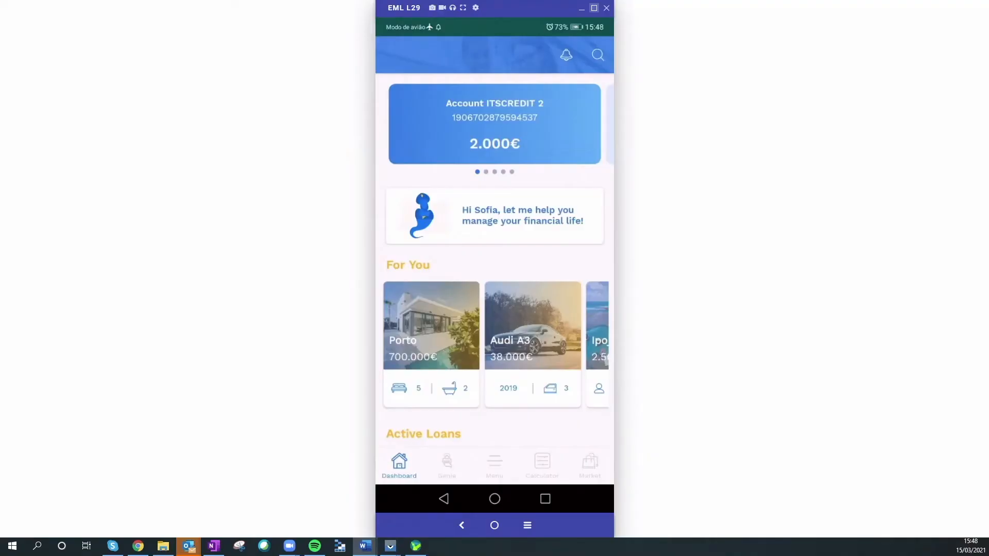
- Open Genie from the dashboard greeting card and scroll through its monthly prediction chart
click(447, 466)
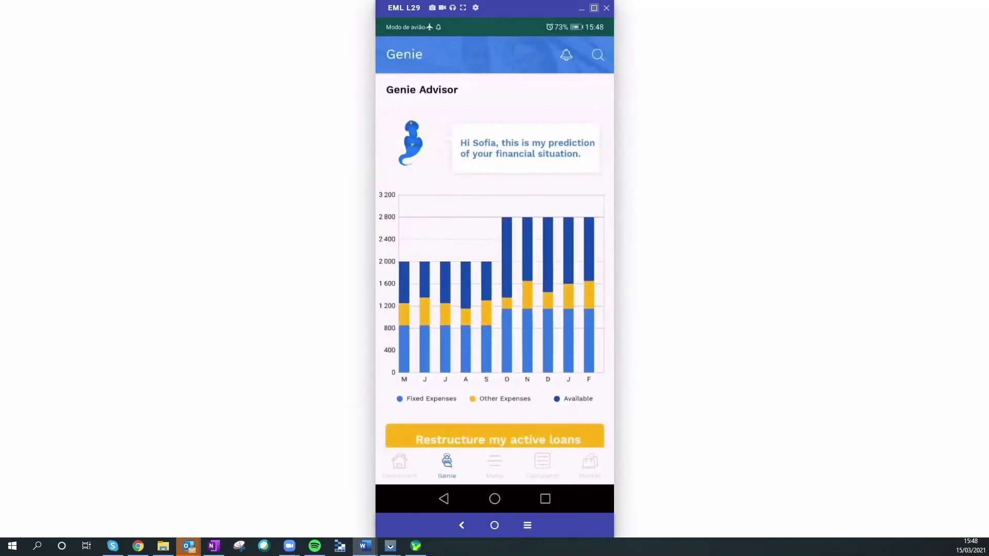
scroll(down, 3)
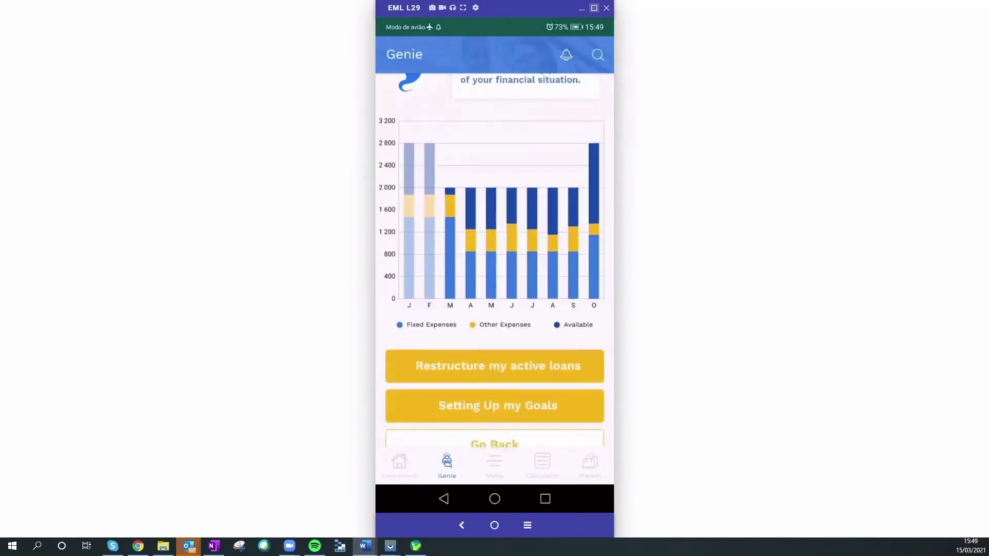
- Review the Car Loan's amount, balance and monthly value under Active Loans, then return to Dashboard
click(399, 464)
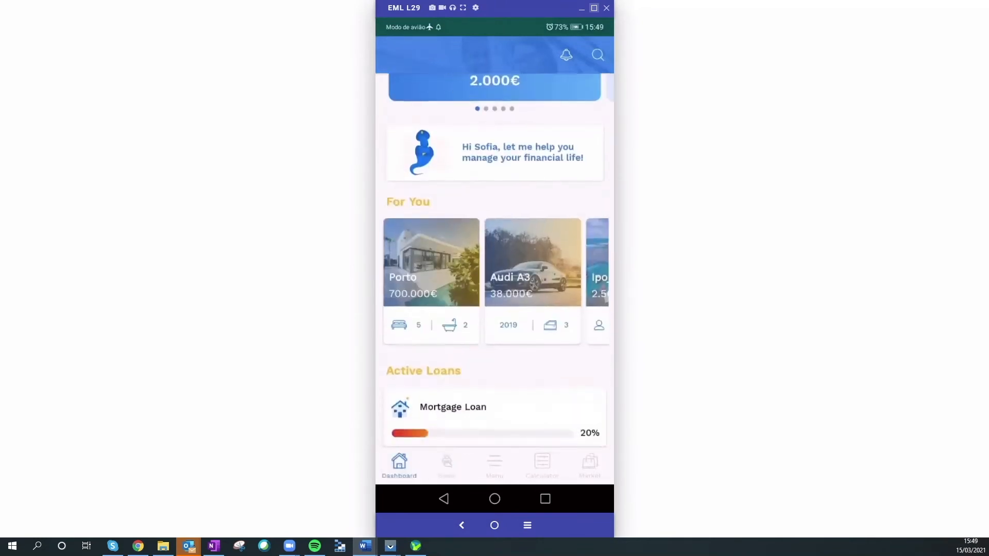
scroll(down, 3)
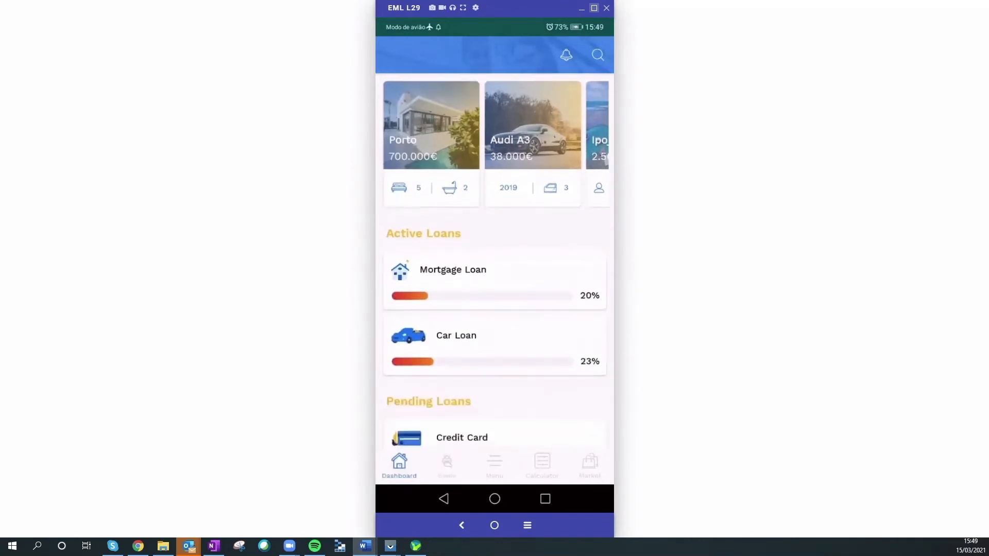
click(494, 280)
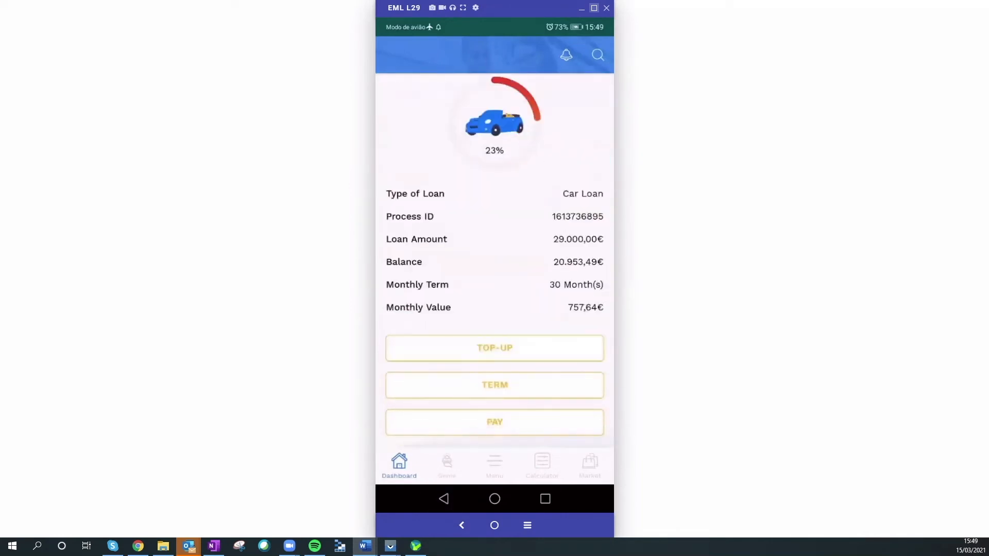
click(398, 465)
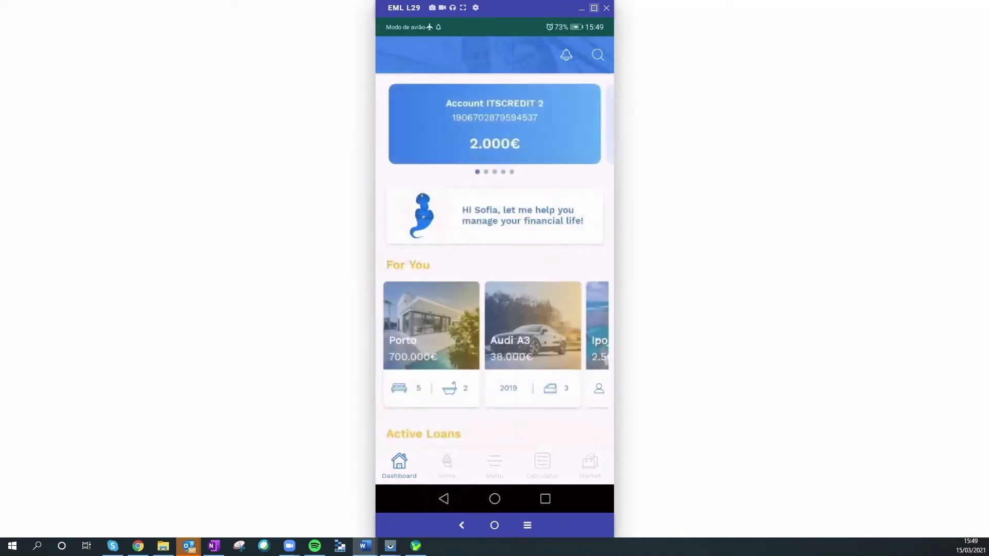